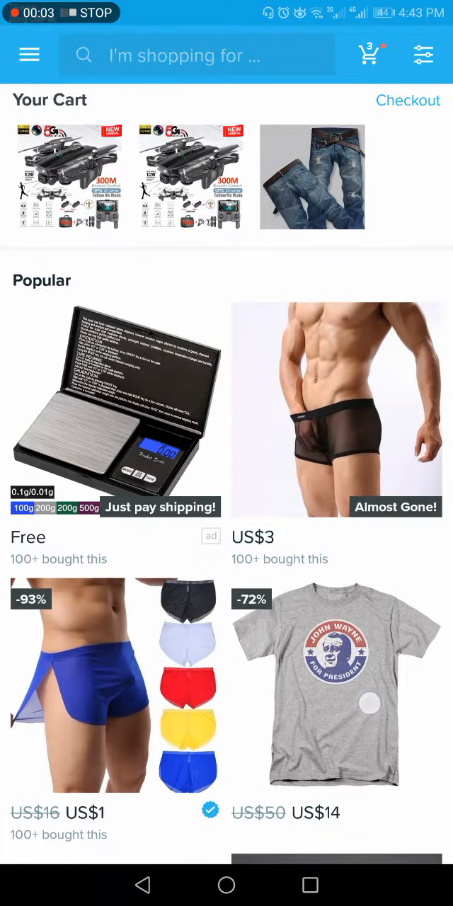
# Return to the home screen, relaunch Wish and open Settings from the side menu
pyautogui.scroll(-3)
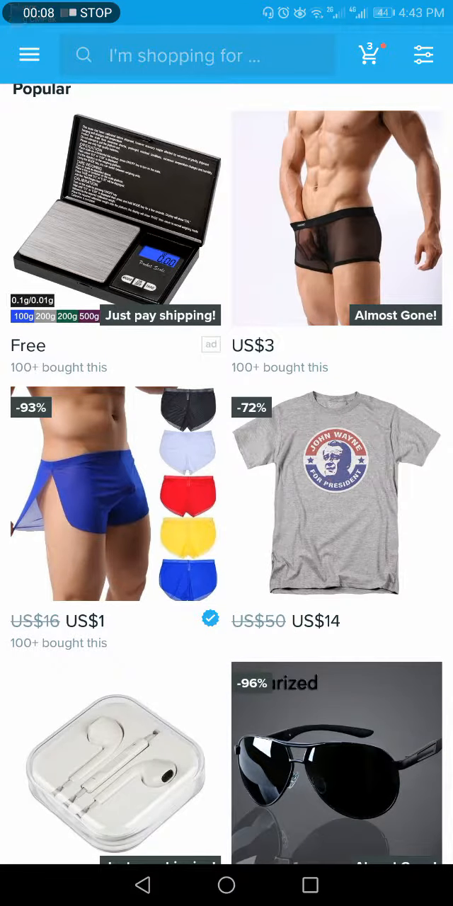
pyautogui.click(226, 885)
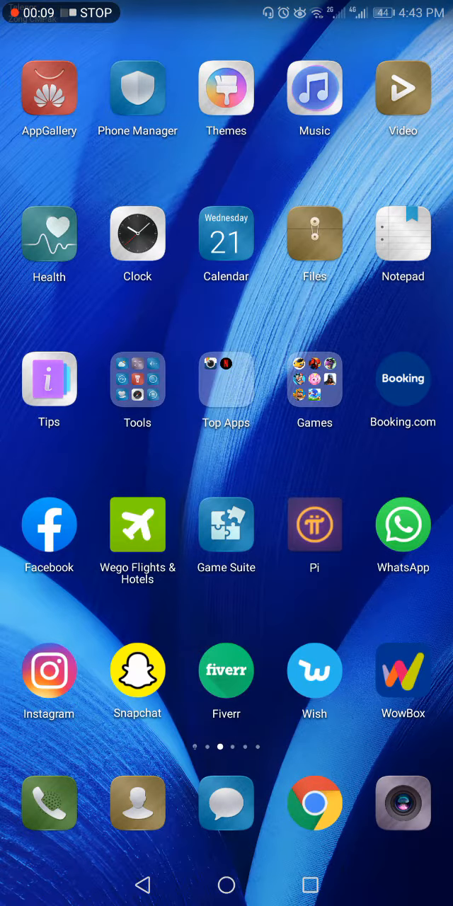
pyautogui.click(314, 670)
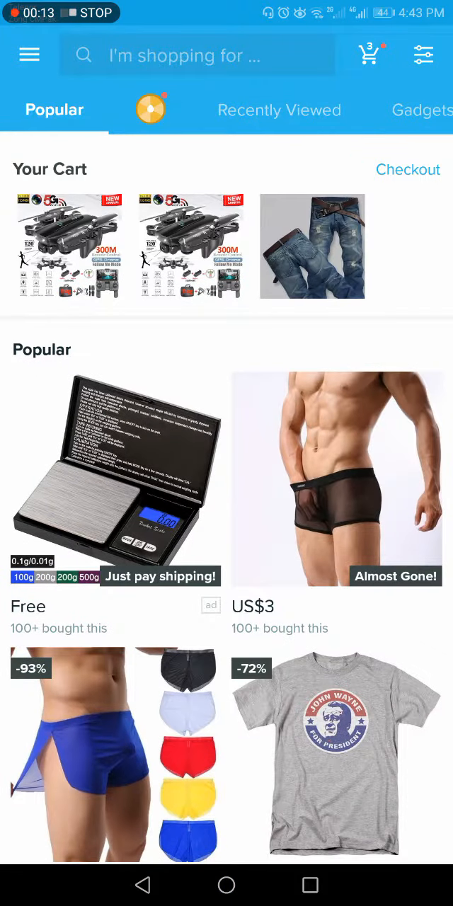
pyautogui.click(29, 55)
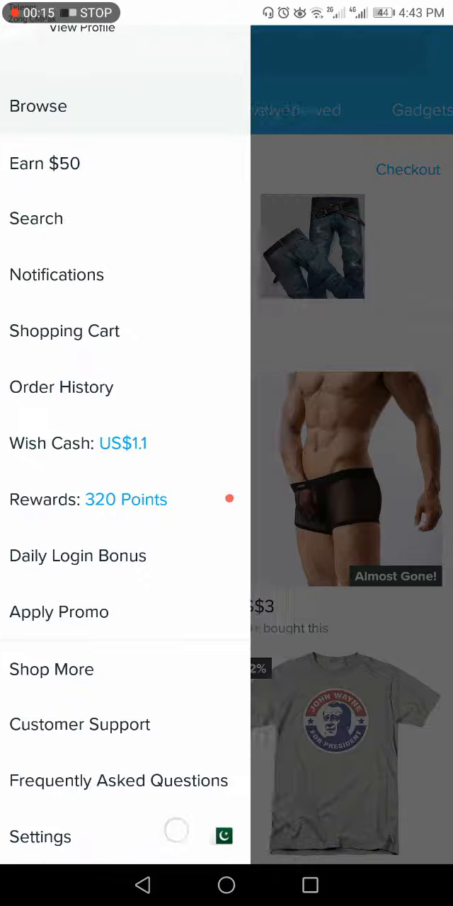
pyautogui.click(40, 836)
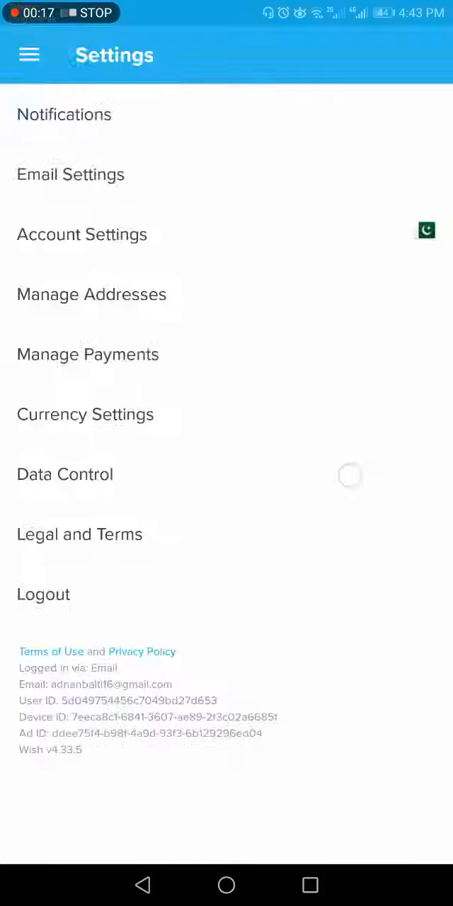
# Log out, pick Log into another account, then New? Create an Account
pyautogui.click(43, 594)
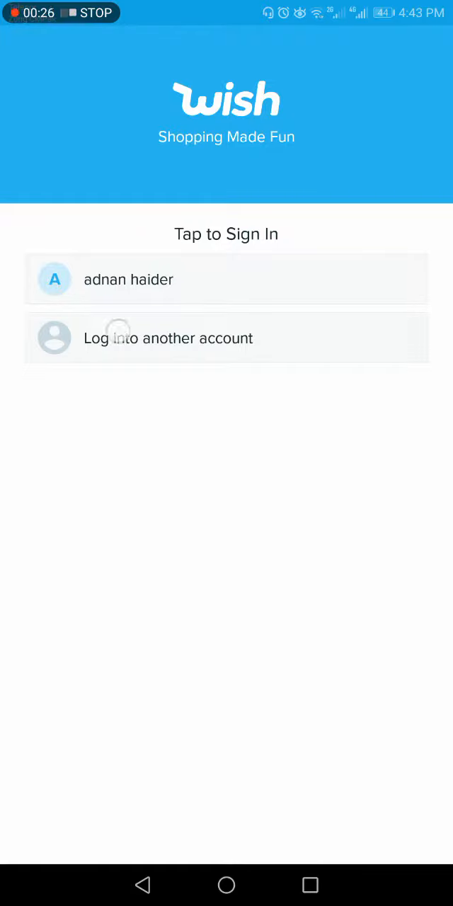
pyautogui.click(226, 279)
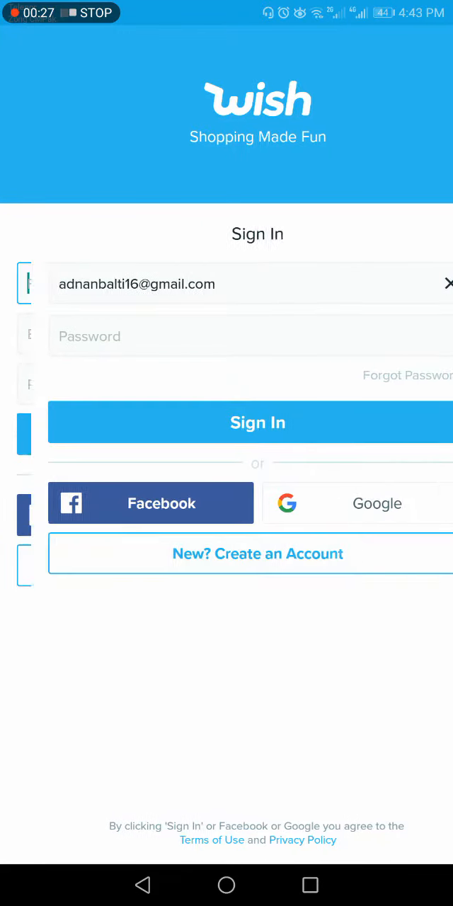
pyautogui.click(258, 553)
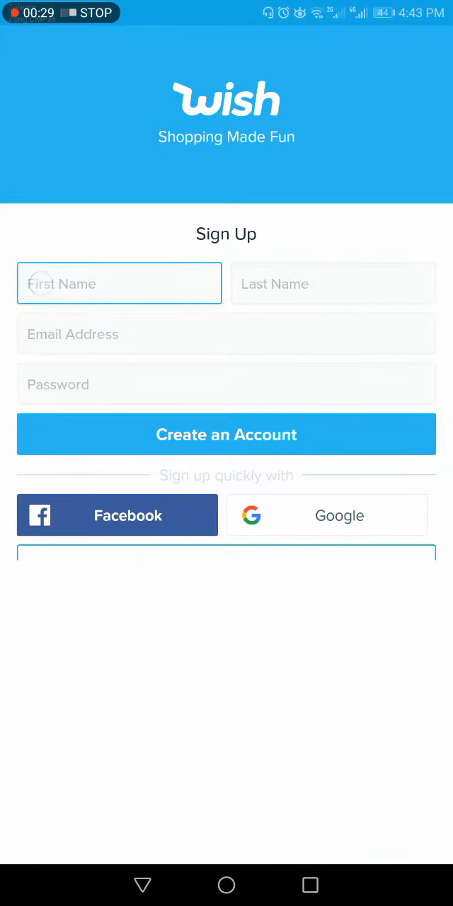
pyautogui.click(119, 283)
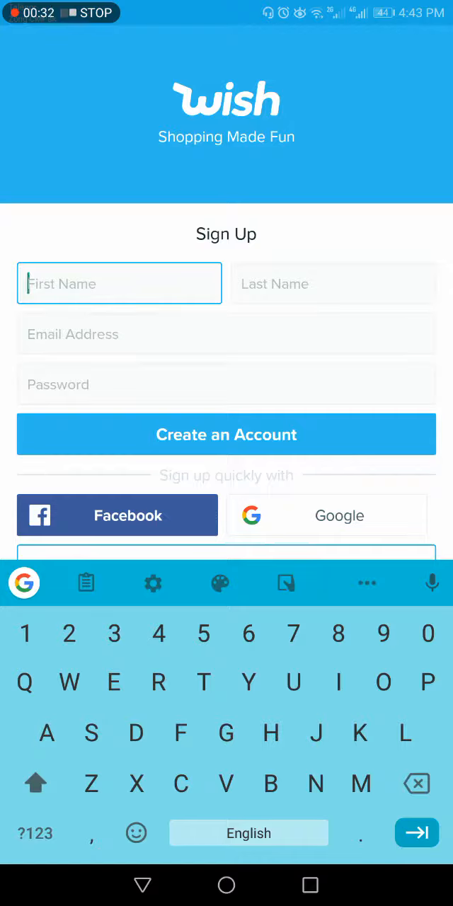
pyautogui.write('Adnan')
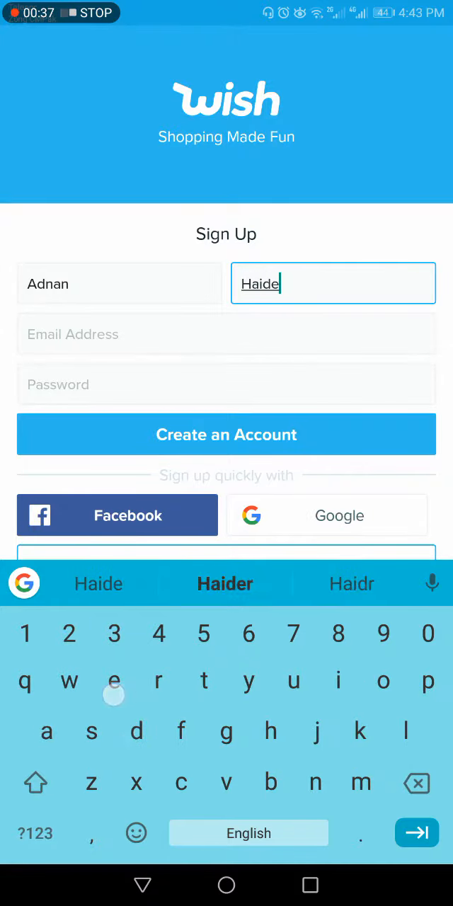
pyautogui.click(225, 583)
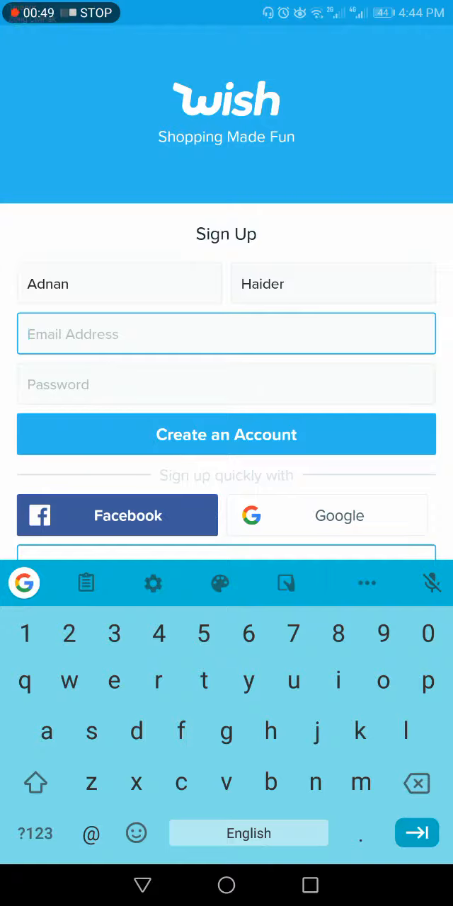
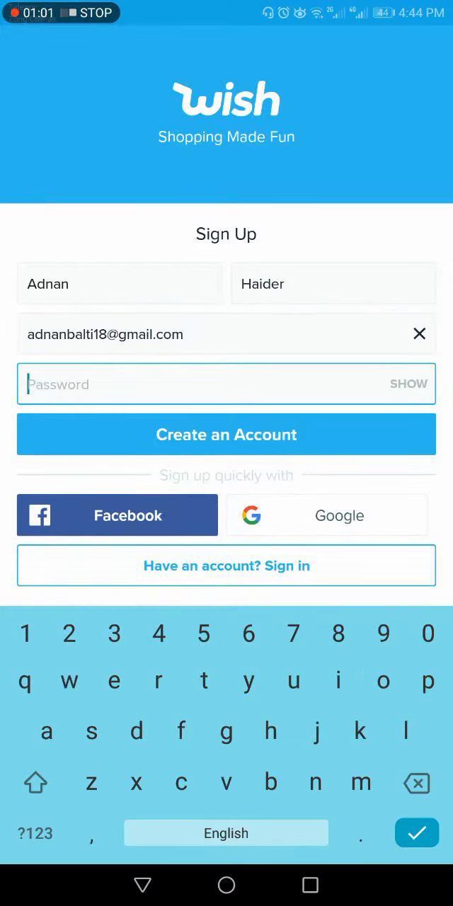
pyautogui.write('2')
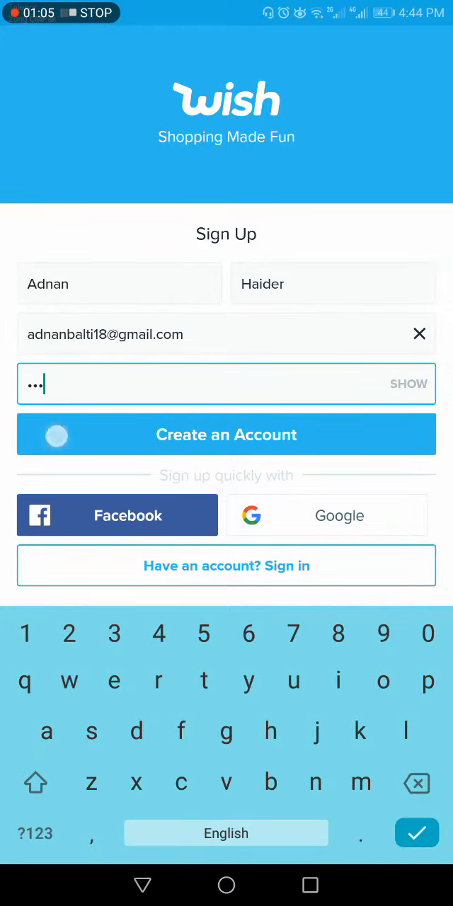
# Submit the form with Create an Account
pyautogui.click(226, 433)
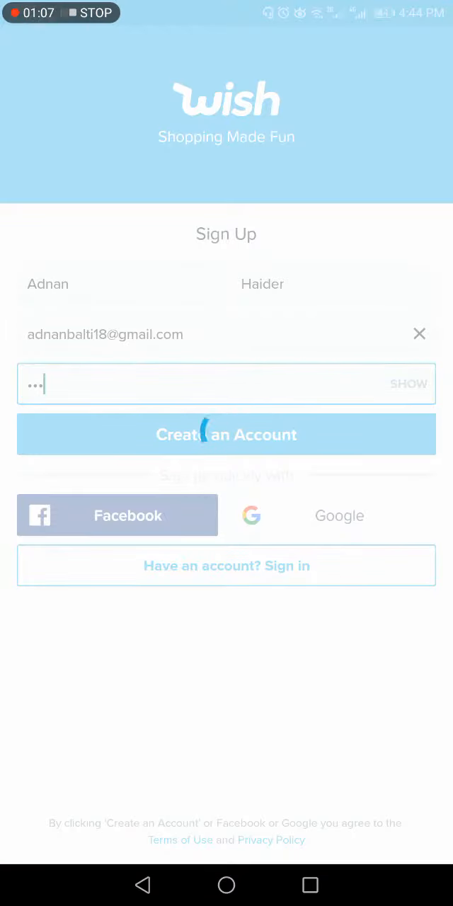
pyautogui.click(226, 433)
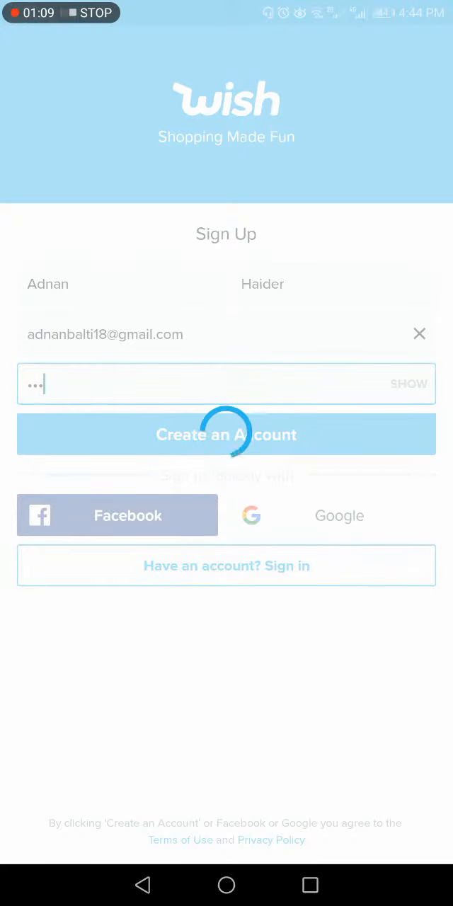
pyautogui.click(227, 434)
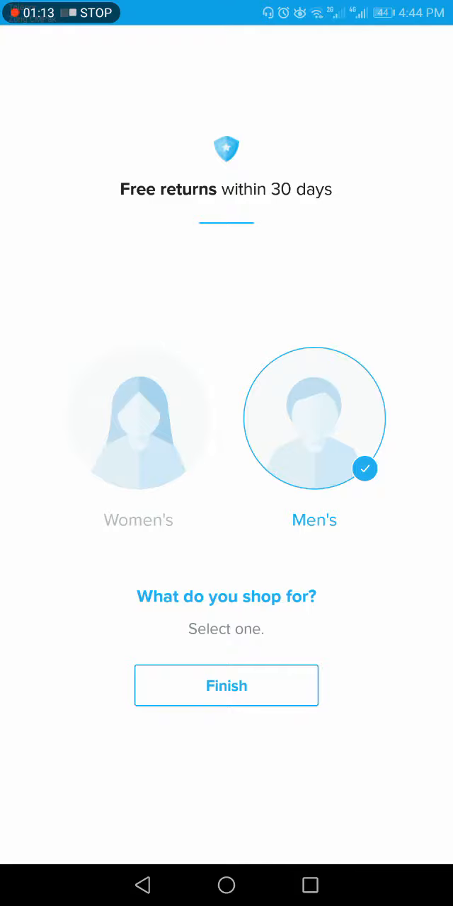
# Choose Men's, finish onboarding and scroll through the Popular deals feed
pyautogui.click(226, 685)
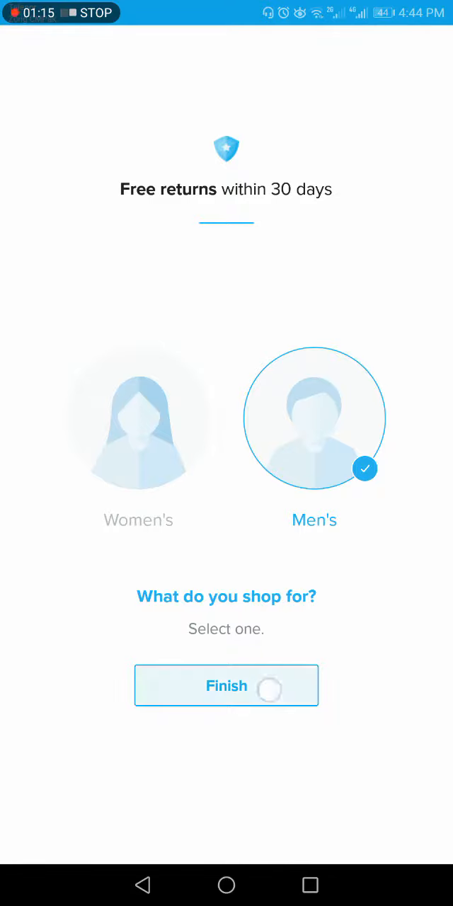
pyautogui.click(227, 685)
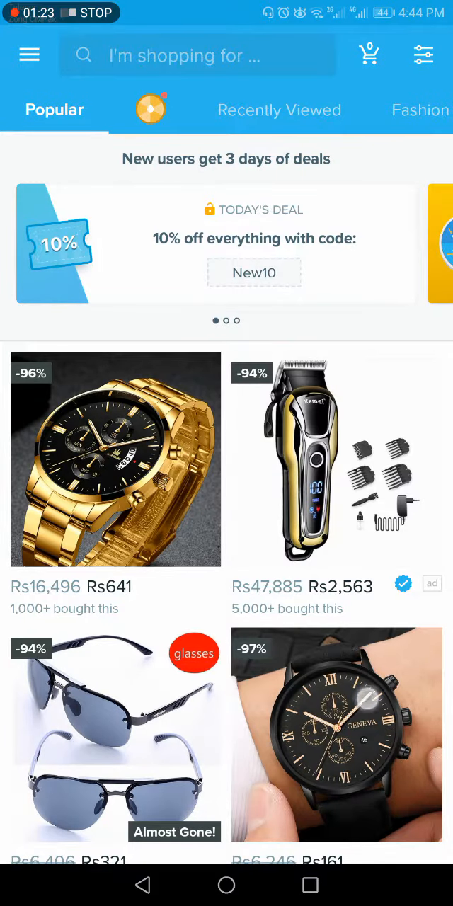
pyautogui.scroll(-3)
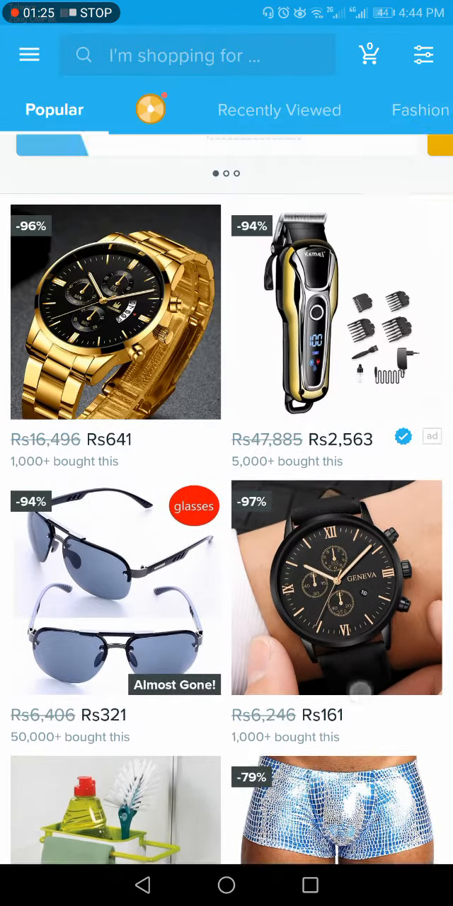
pyautogui.scroll(-3)
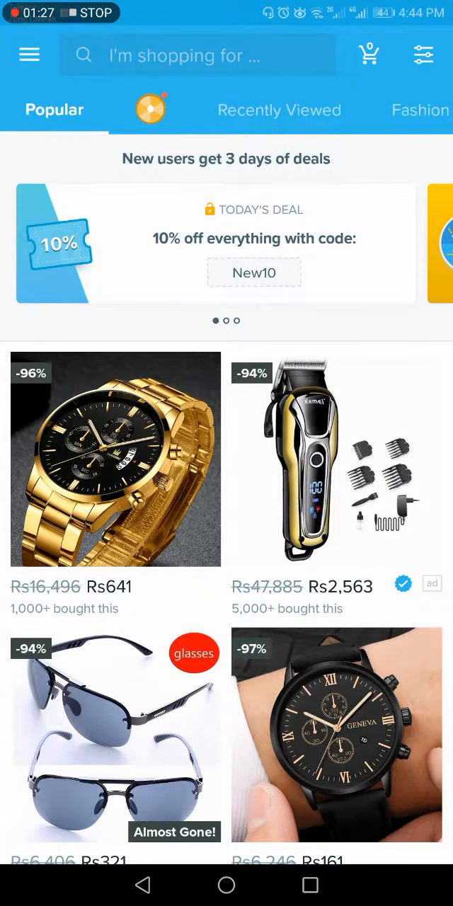
pyautogui.scroll(-3)
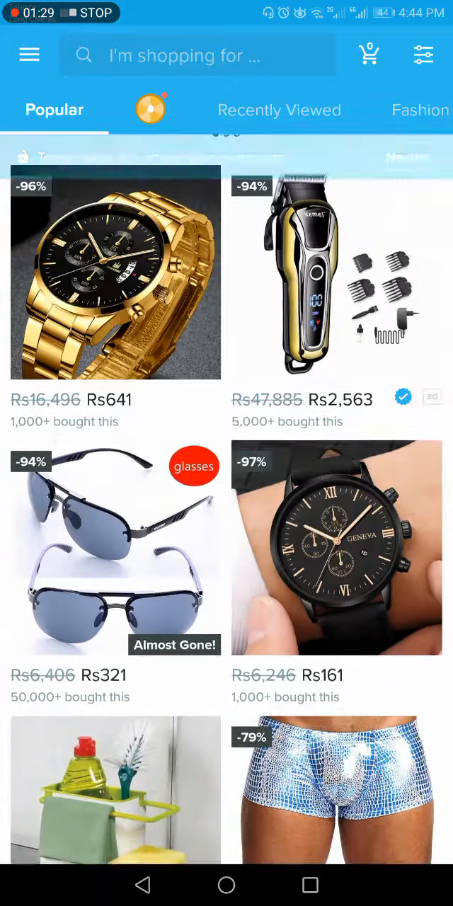
# Select USD ($) in Currency Settings and apply the change from PKR
pyautogui.click(29, 54)
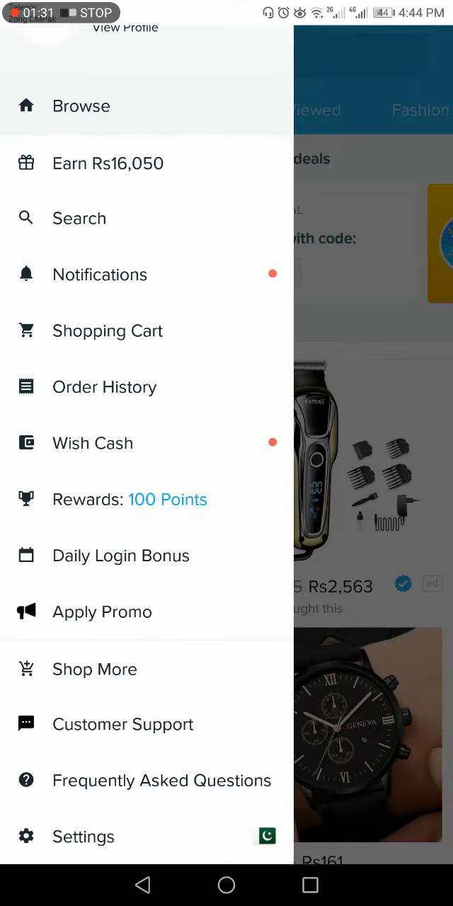
pyautogui.click(83, 836)
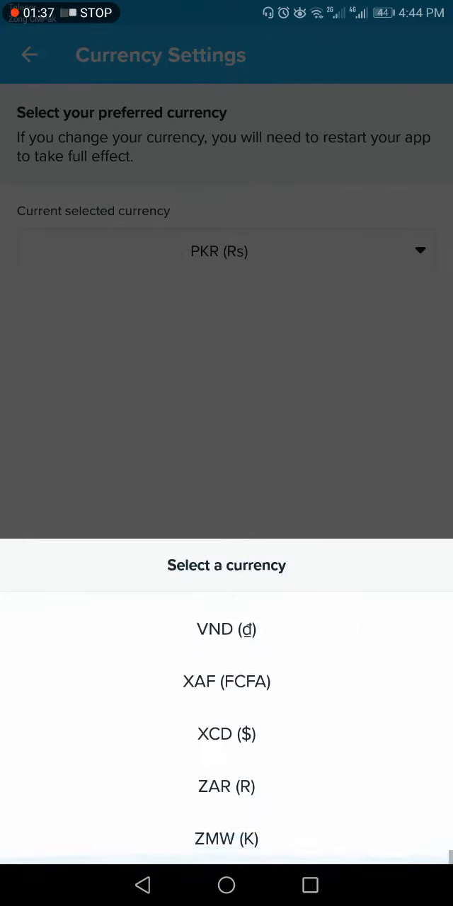
pyautogui.scroll(3)
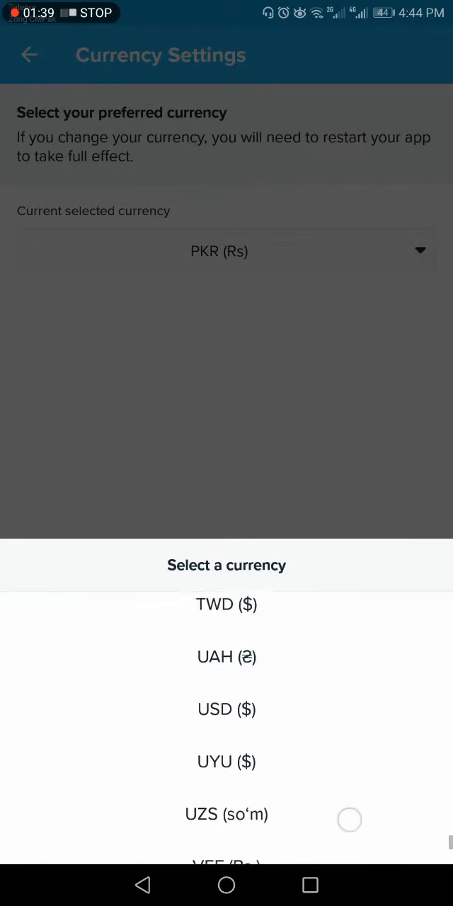
pyautogui.click(226, 708)
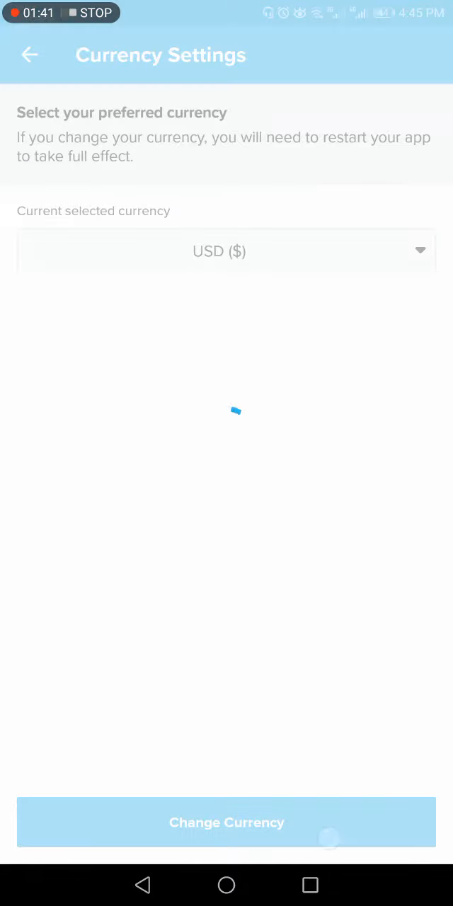
pyautogui.click(227, 822)
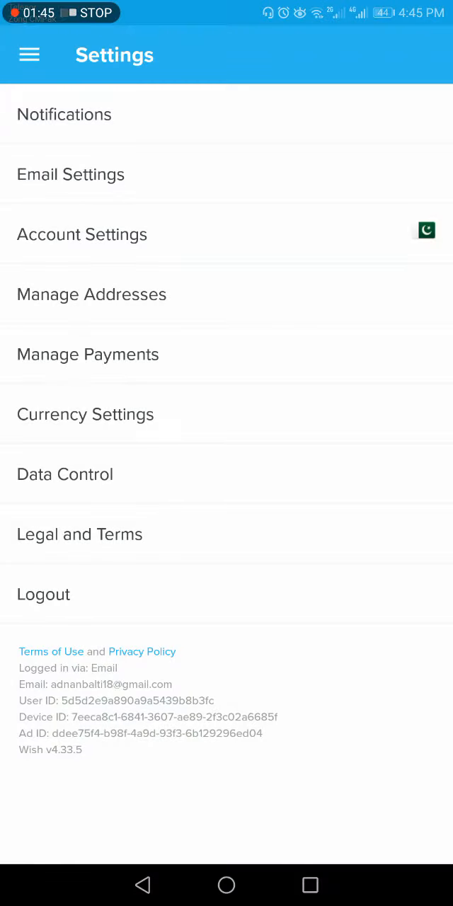
pyautogui.click(29, 55)
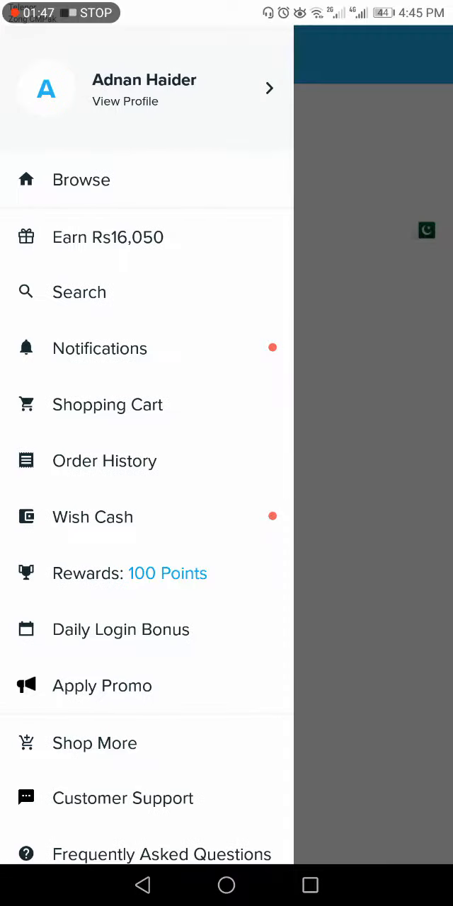
pyautogui.click(108, 237)
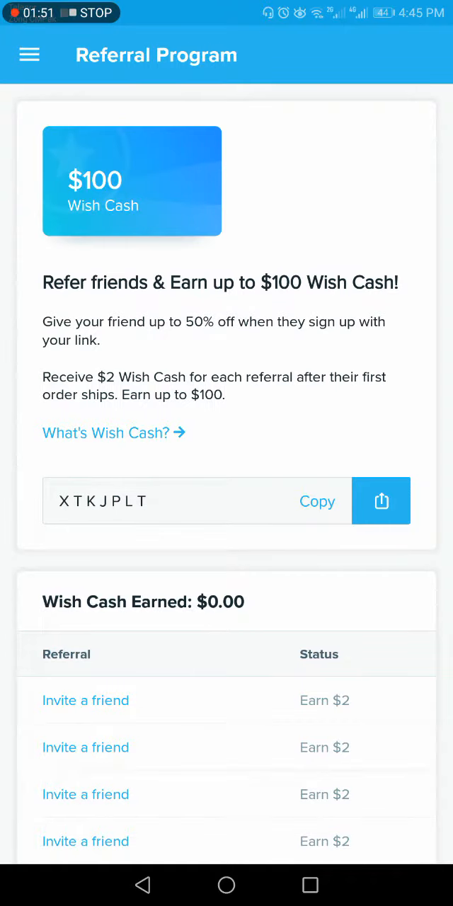
pyautogui.click(29, 54)
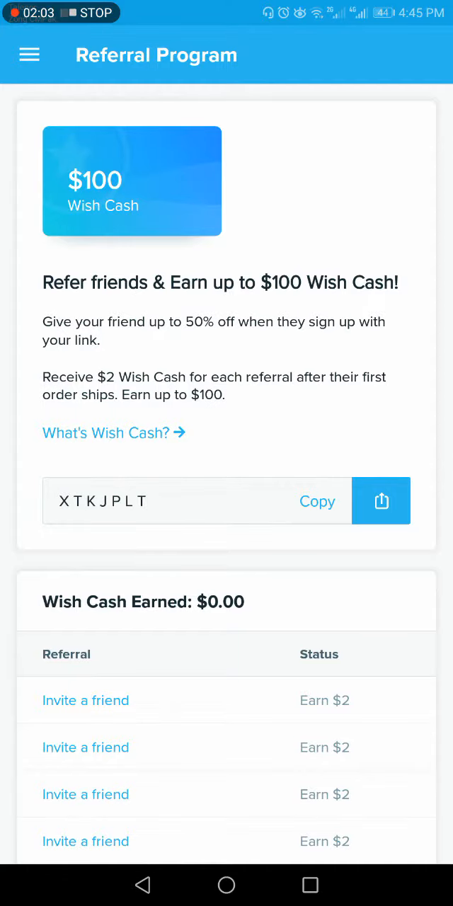
pyautogui.click(317, 501)
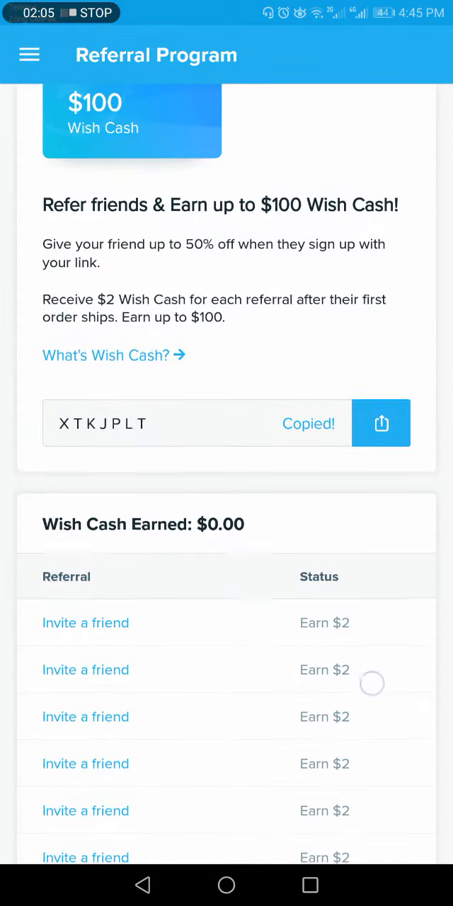
pyautogui.click(226, 885)
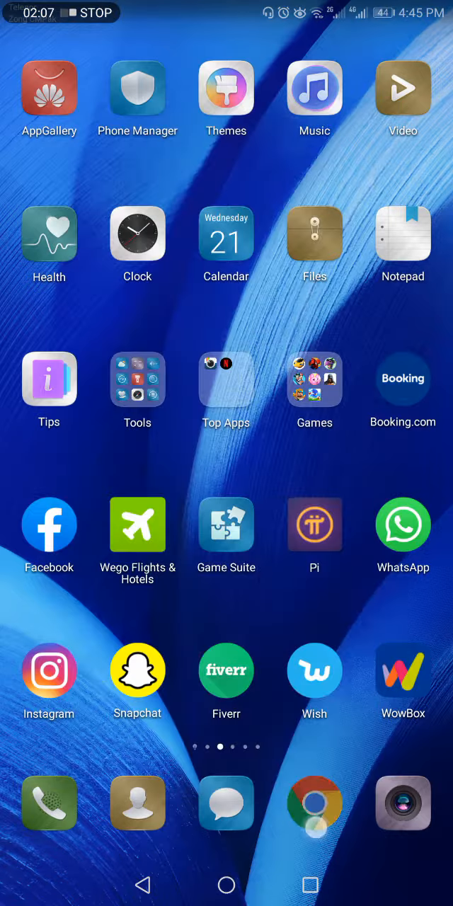
# Launch Chrome, load retailmenot.com and reach Submit a Coupon through the site menu
pyautogui.click(314, 802)
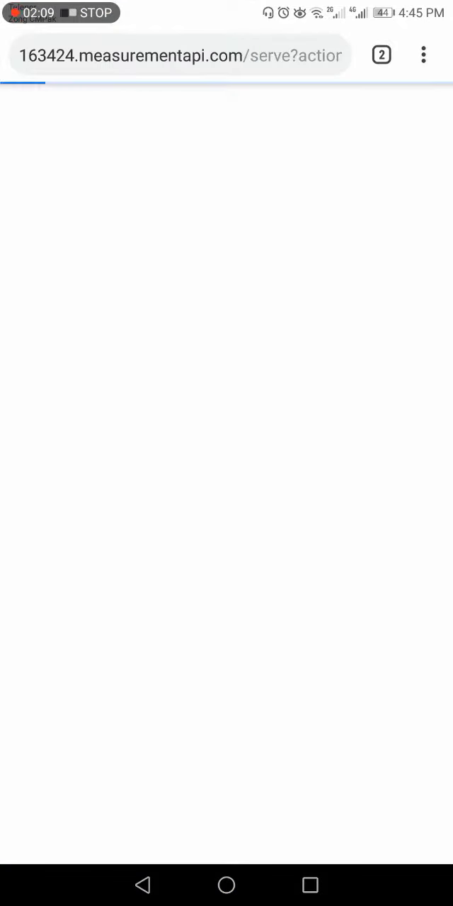
pyautogui.click(177, 56)
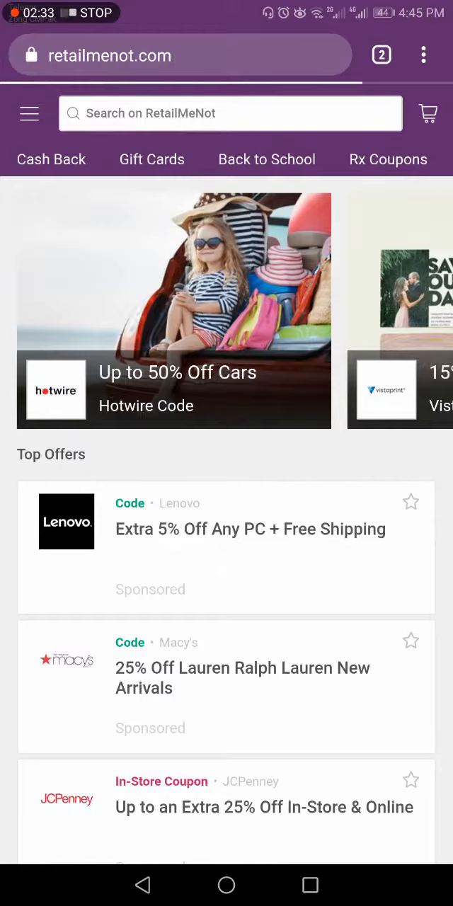
pyautogui.hscroll(-3)
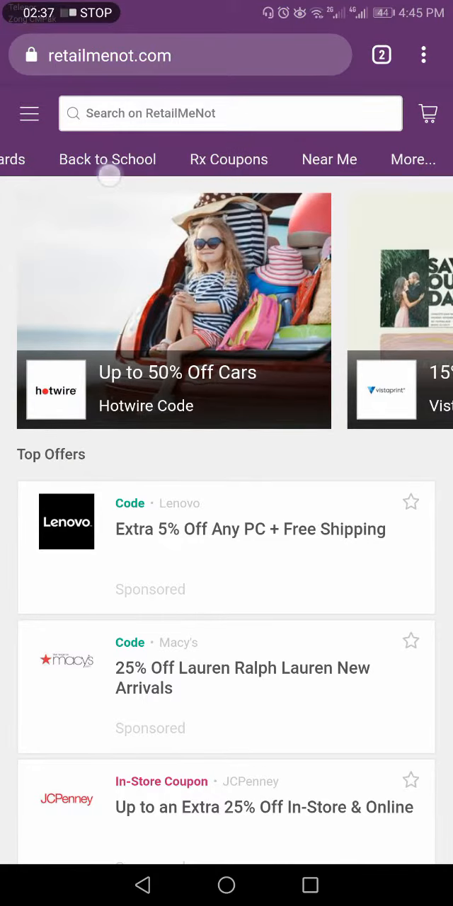
pyautogui.click(29, 113)
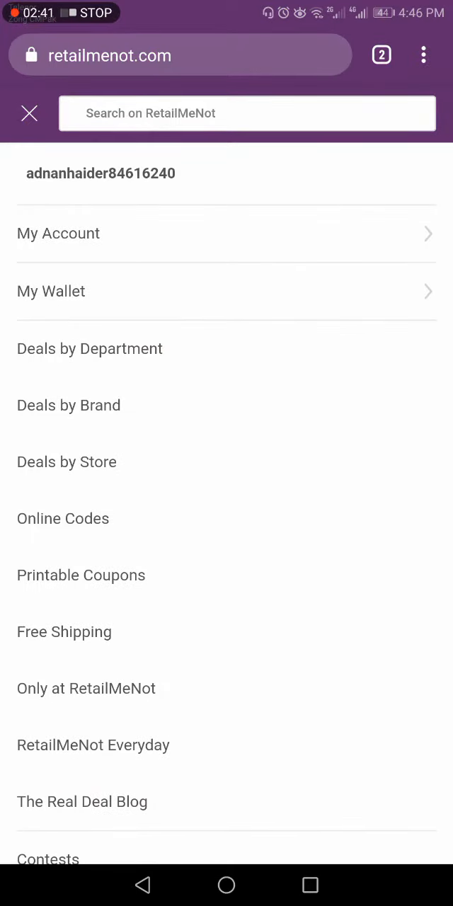
pyautogui.scroll(-3)
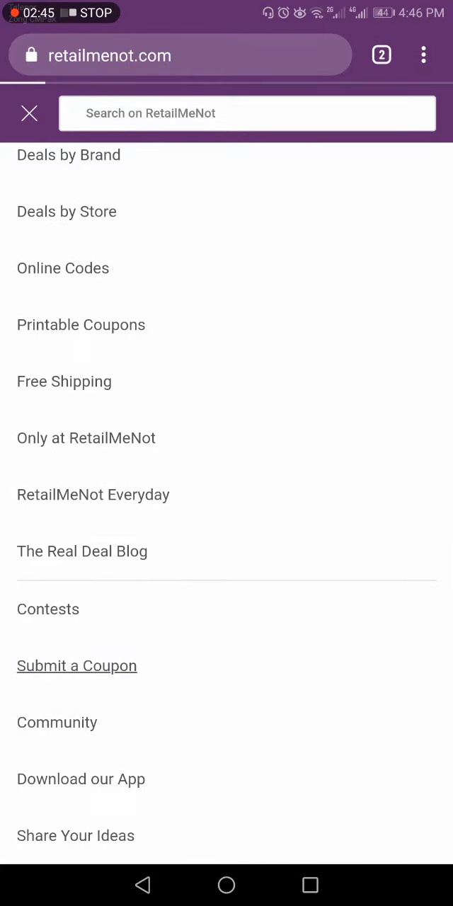
pyautogui.click(77, 666)
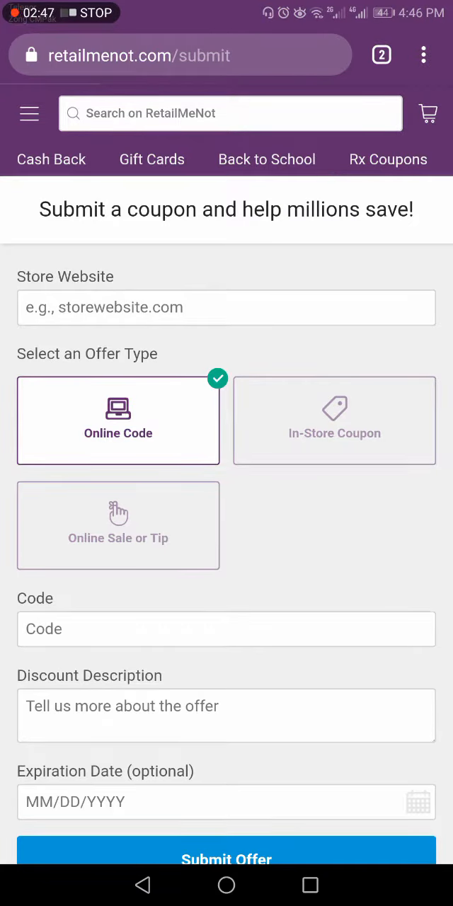
pyautogui.click(226, 307)
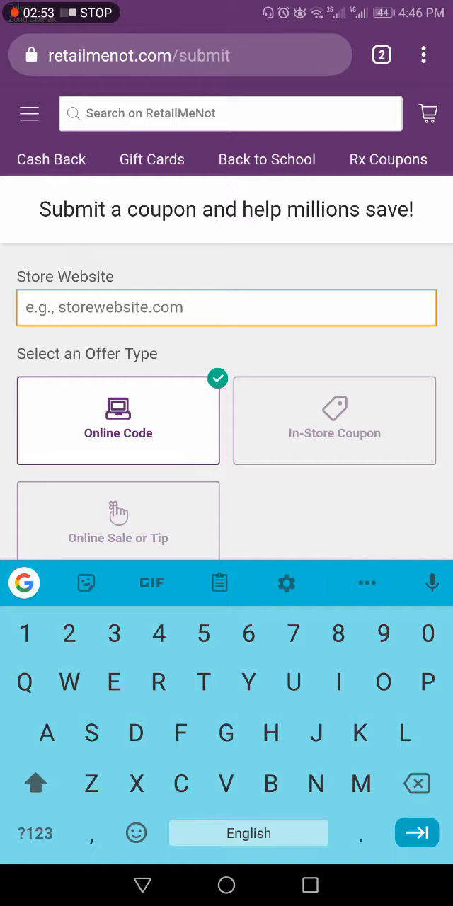
pyautogui.write('Wish.com')
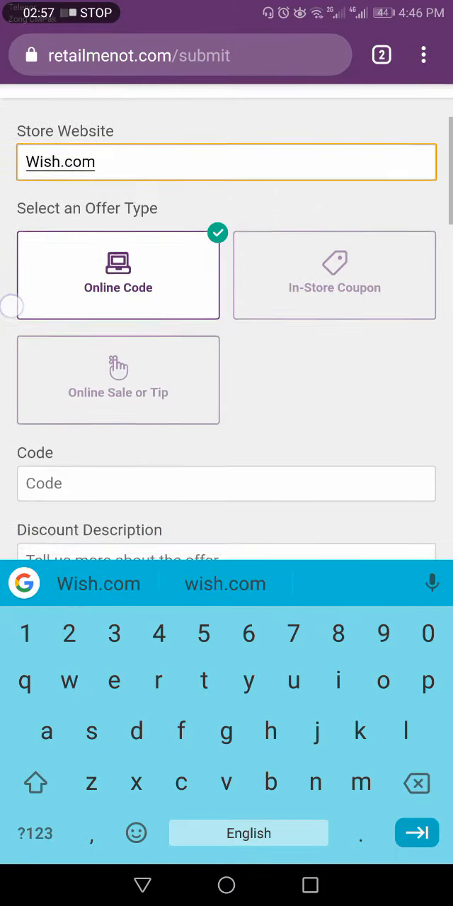
pyautogui.click(227, 483)
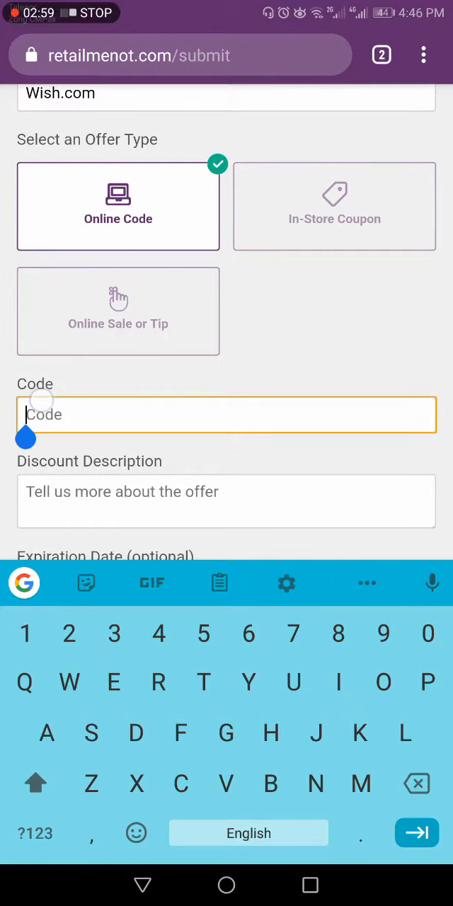
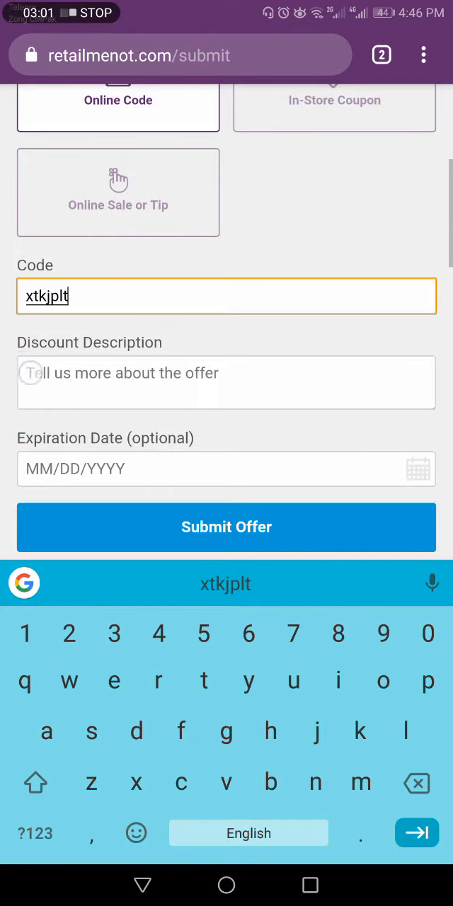
# Write the discount description 'upto 70 Off', correcting a typo
pyautogui.click(226, 382)
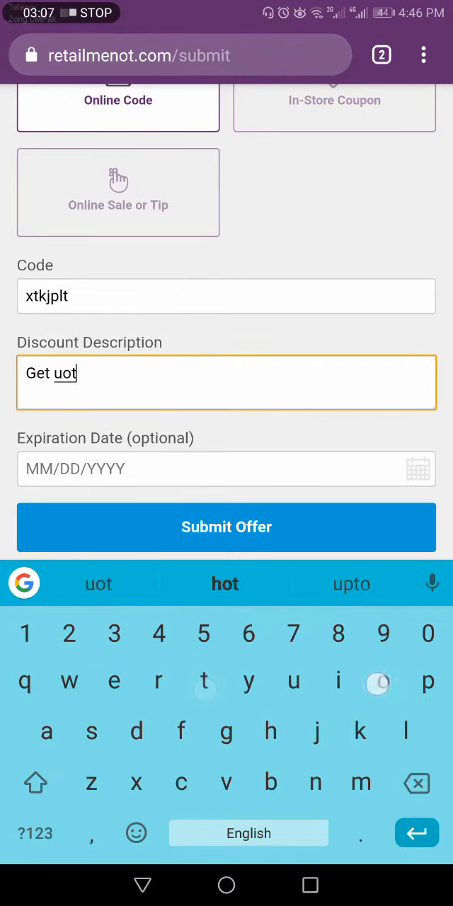
pyautogui.write('upto 70 %')
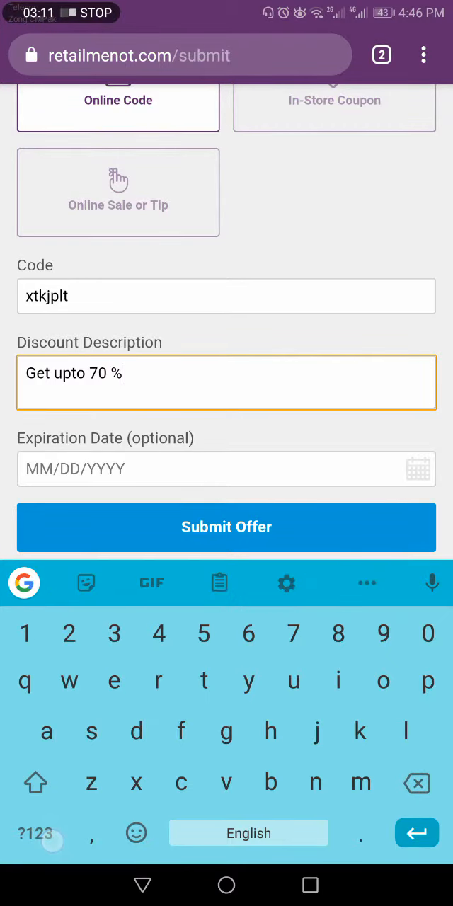
pyautogui.write('Oaf')
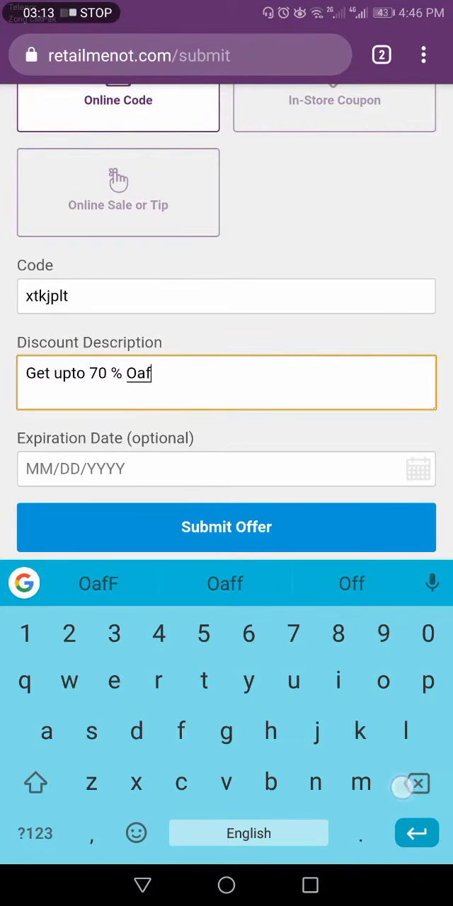
pyautogui.click(410, 782)
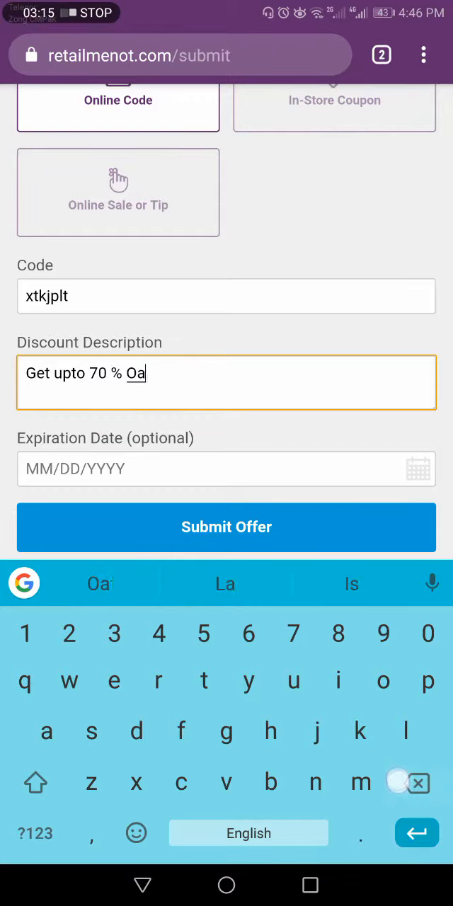
pyautogui.write('Ff')
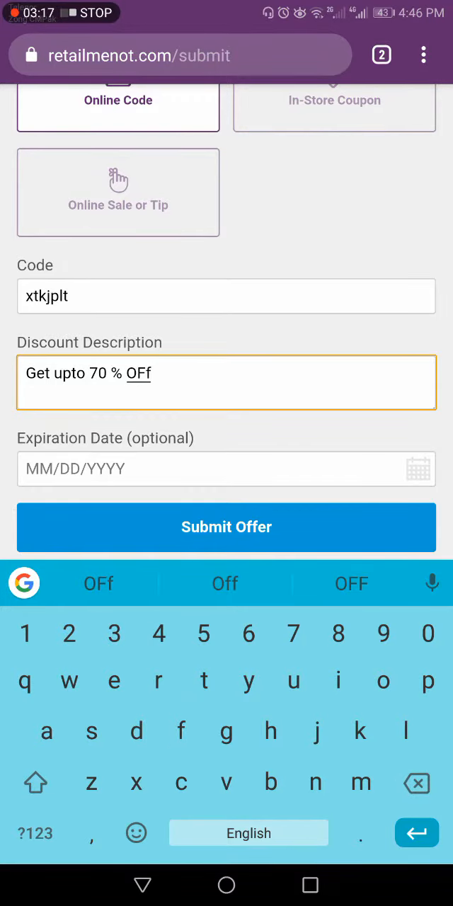
pyautogui.scroll(-3)
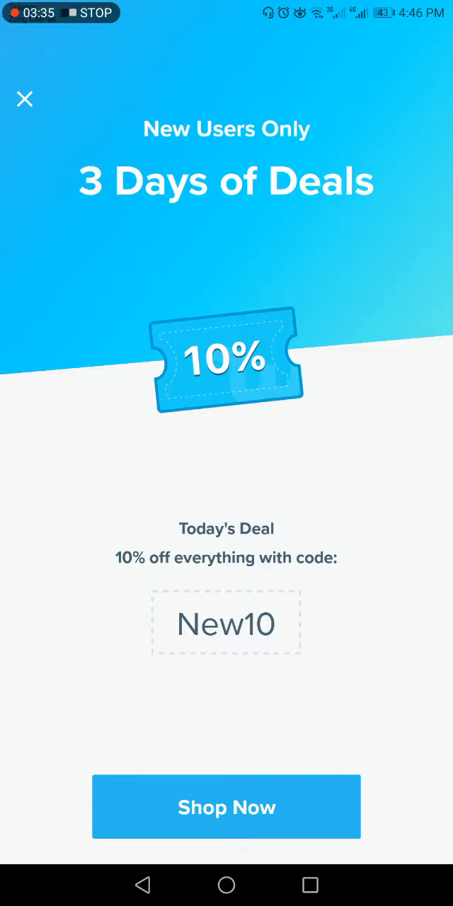
# Close the 3 Days of Deals popup, browse the Referral page, and open Rewards (100 points)
pyautogui.click(24, 100)
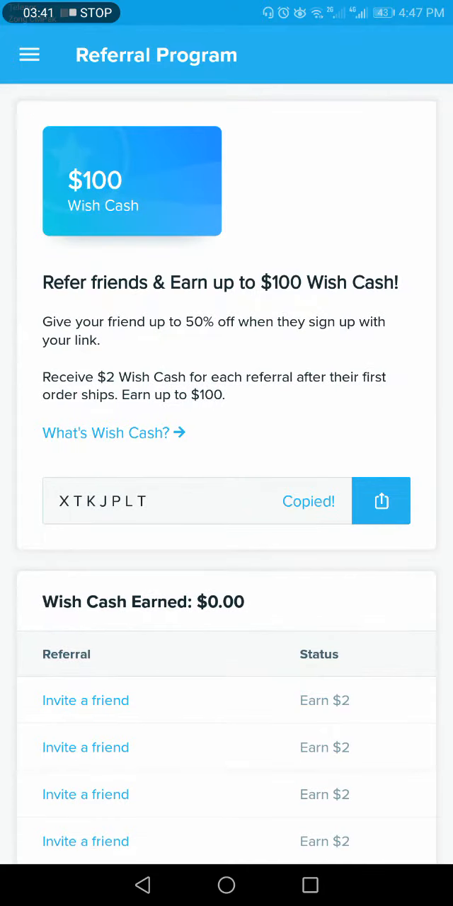
pyautogui.scroll(-3)
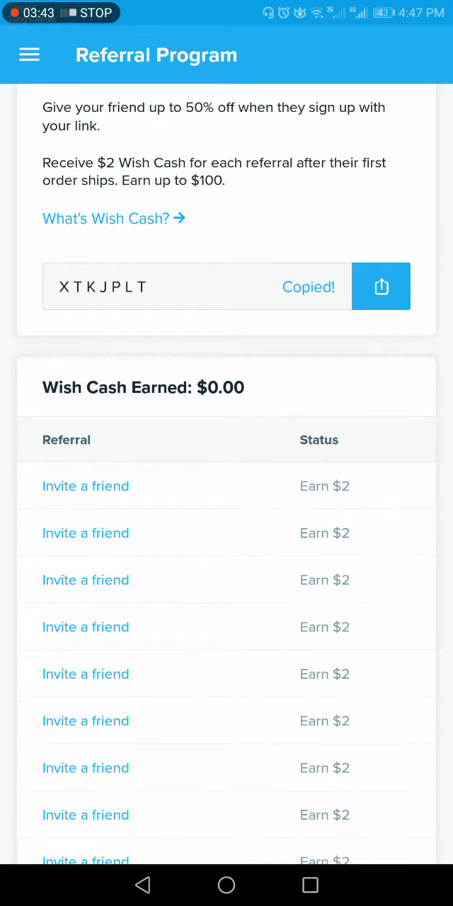
pyautogui.scroll(3)
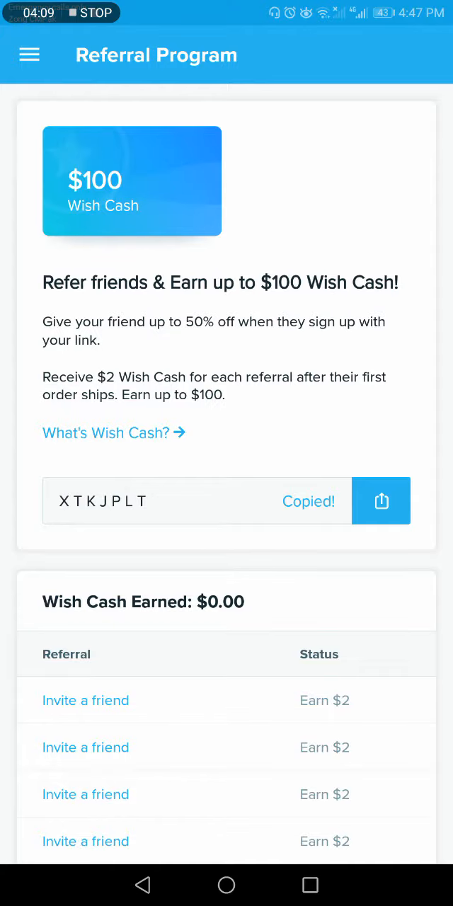
pyautogui.click(29, 54)
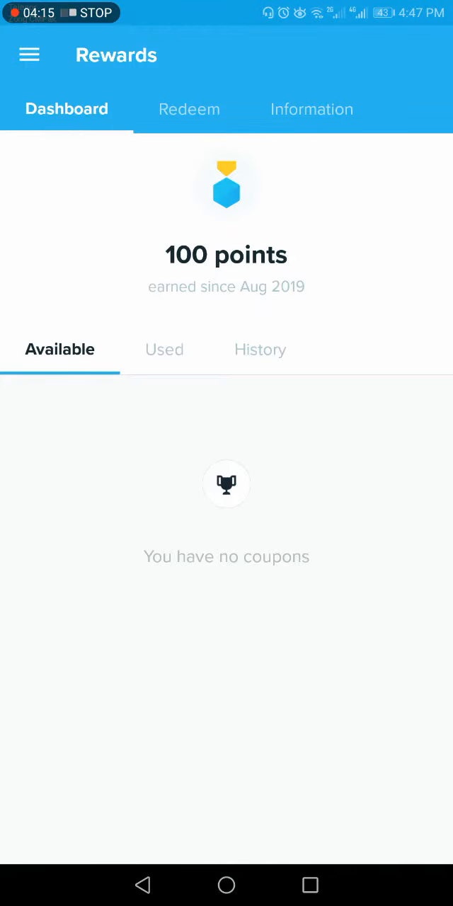
# Open Notifications and switch between the Deals and All tabs
pyautogui.click(29, 55)
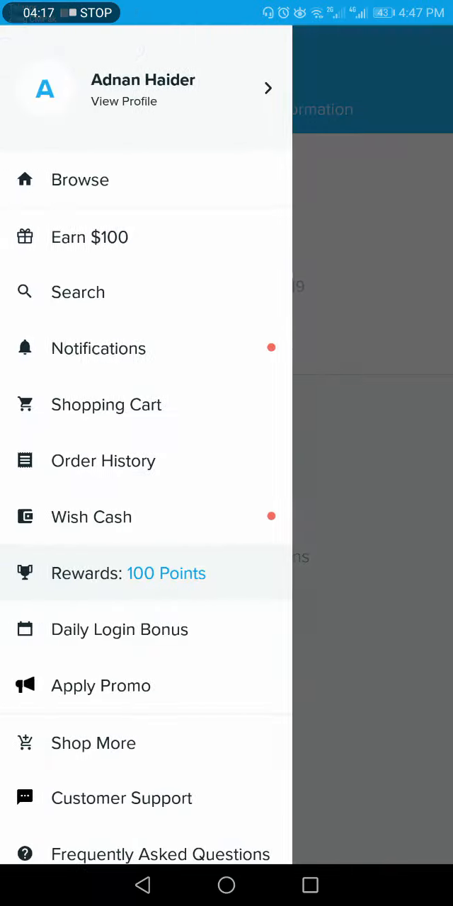
pyautogui.click(99, 348)
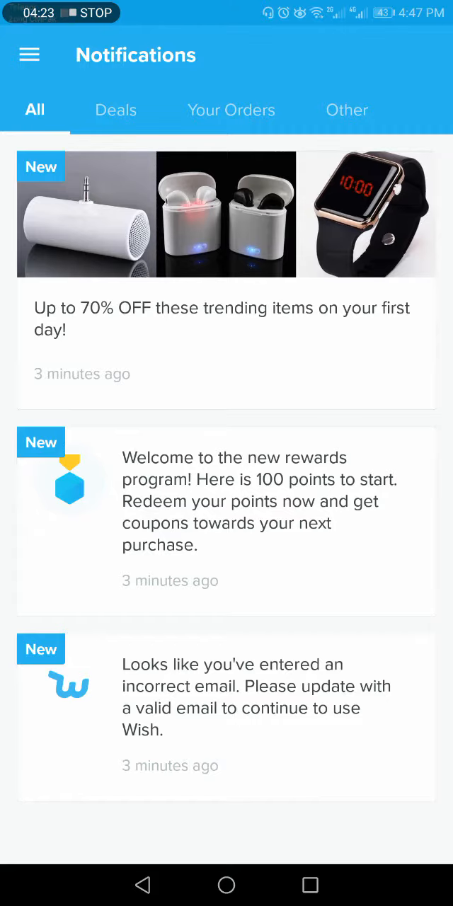
pyautogui.click(29, 55)
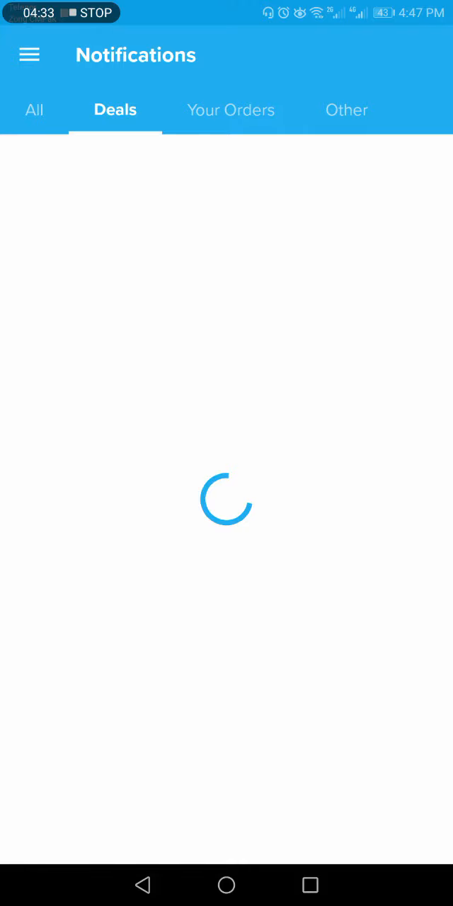
pyautogui.click(33, 110)
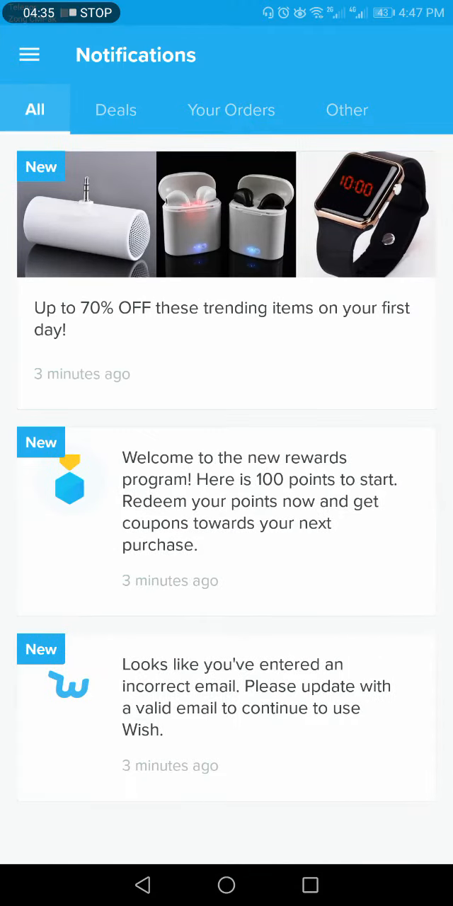
# Return to the Settings page through the side menu
pyautogui.click(29, 54)
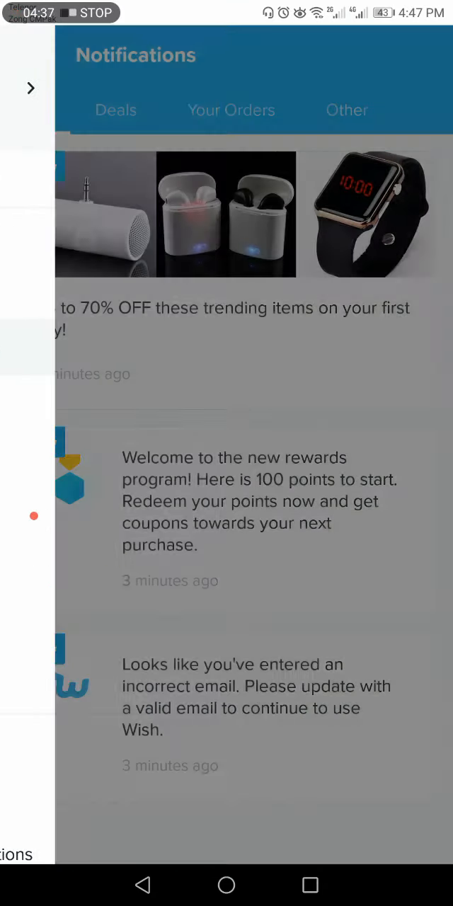
pyautogui.click(30, 87)
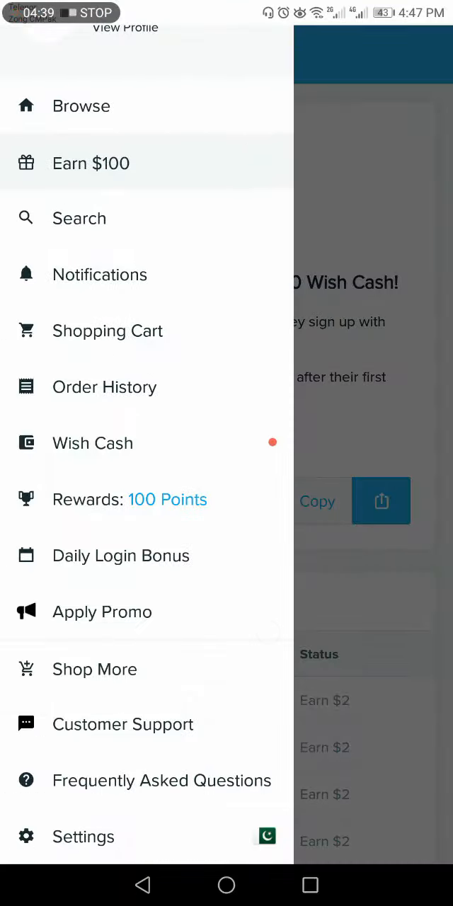
pyautogui.click(83, 835)
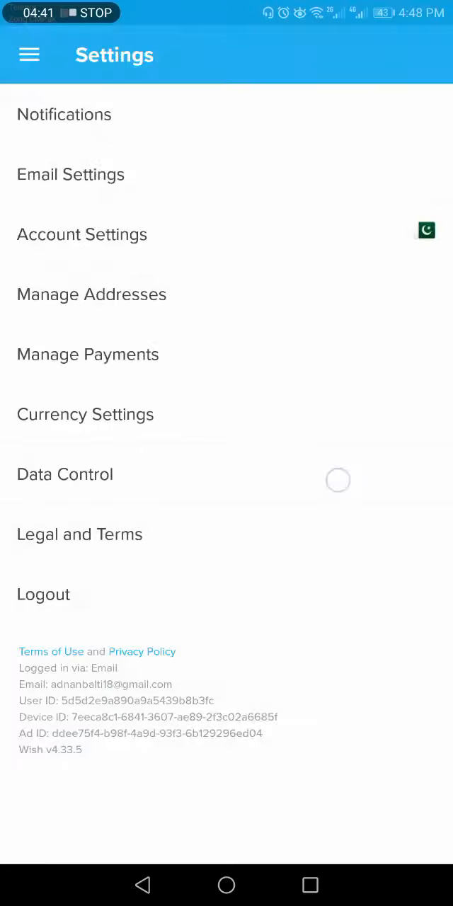
# Log out, then sign in to the second Wish account by adding '3' to the email
pyautogui.click(43, 594)
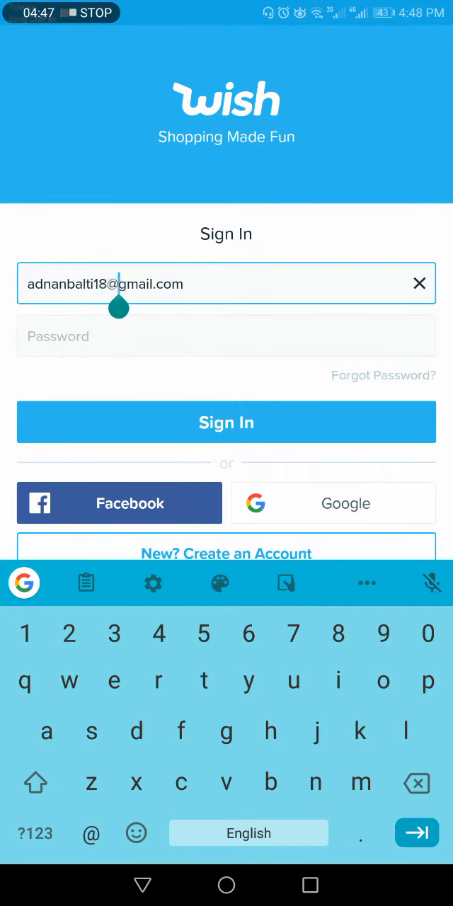
pyautogui.write('3')
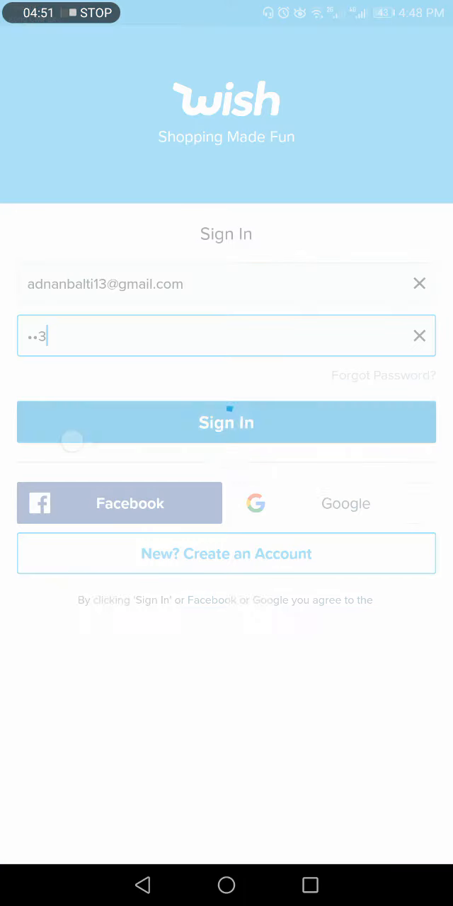
pyautogui.click(227, 422)
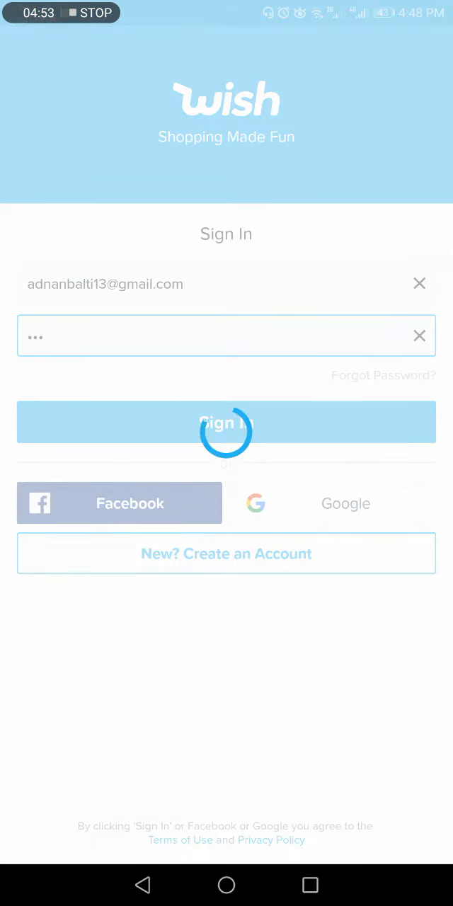
pyautogui.click(227, 422)
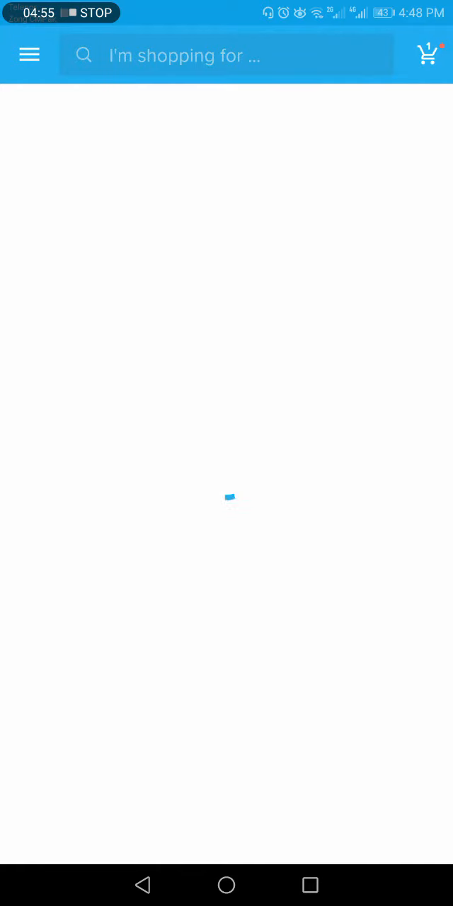
# Browse the US$20 Wish Cash referral credit history, then log out of the second account
pyautogui.click(29, 54)
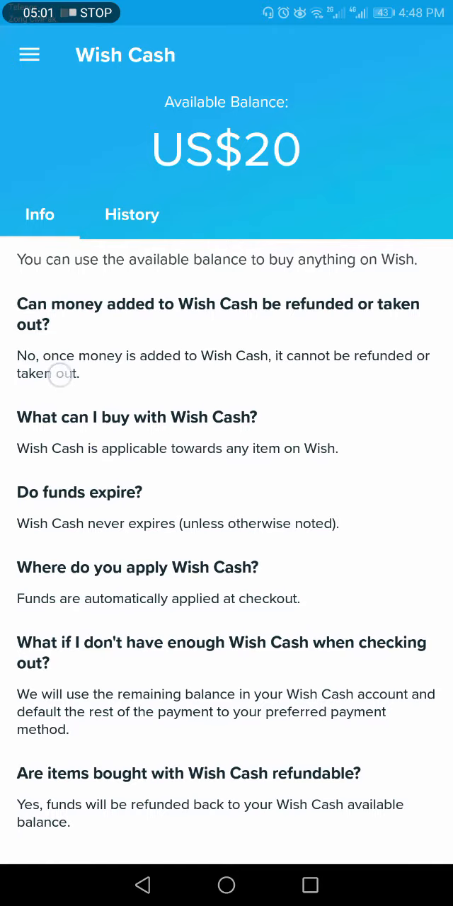
pyautogui.click(132, 214)
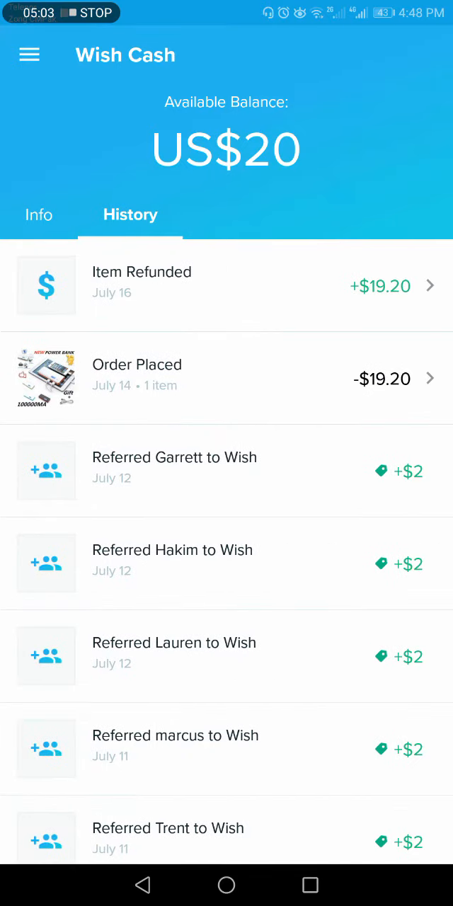
pyautogui.scroll(-3)
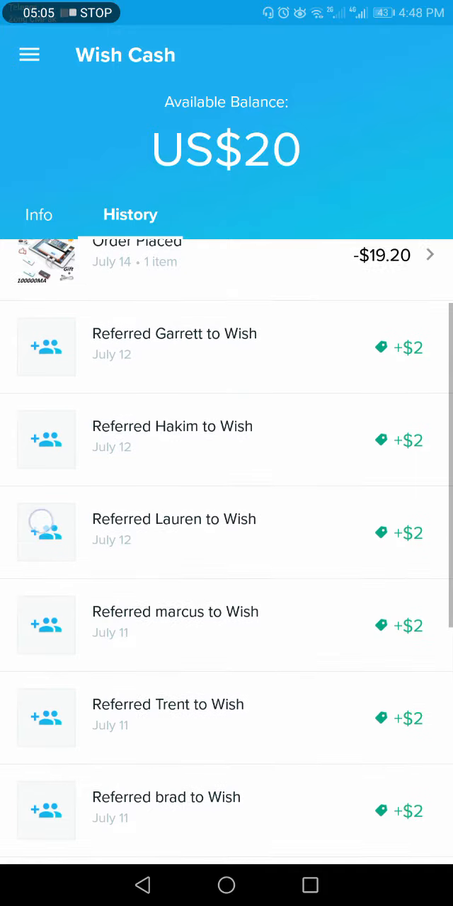
pyautogui.scroll(3)
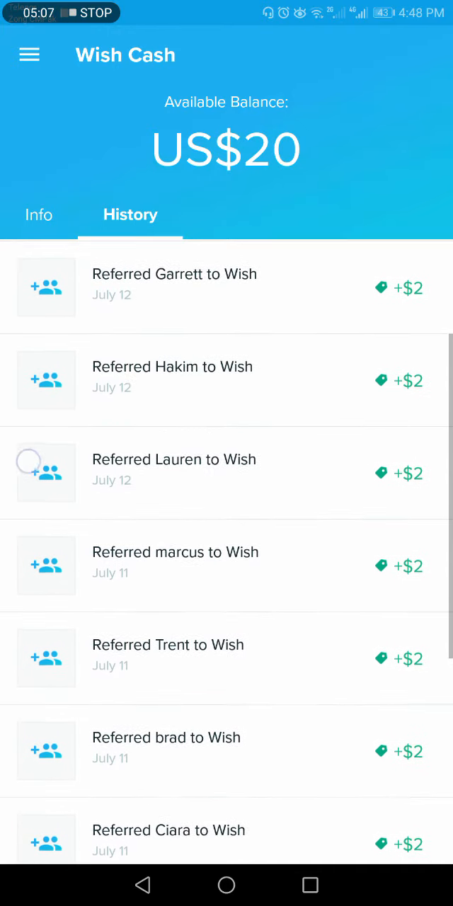
pyautogui.click(29, 54)
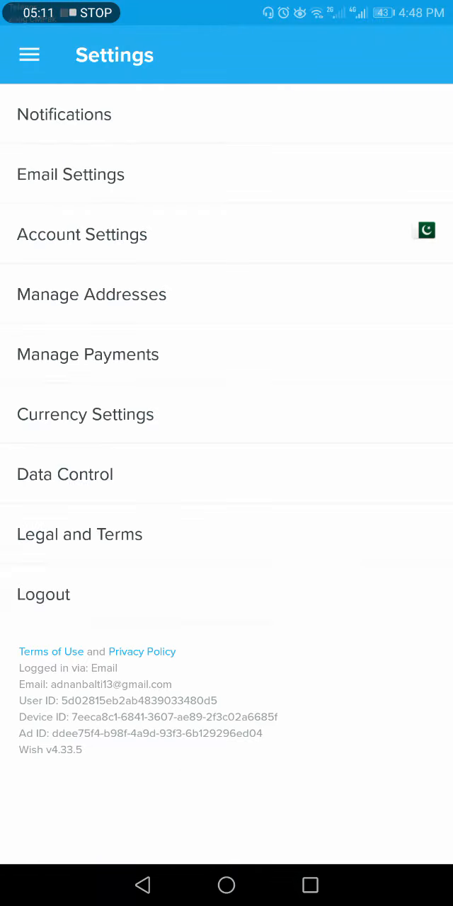
pyautogui.click(43, 594)
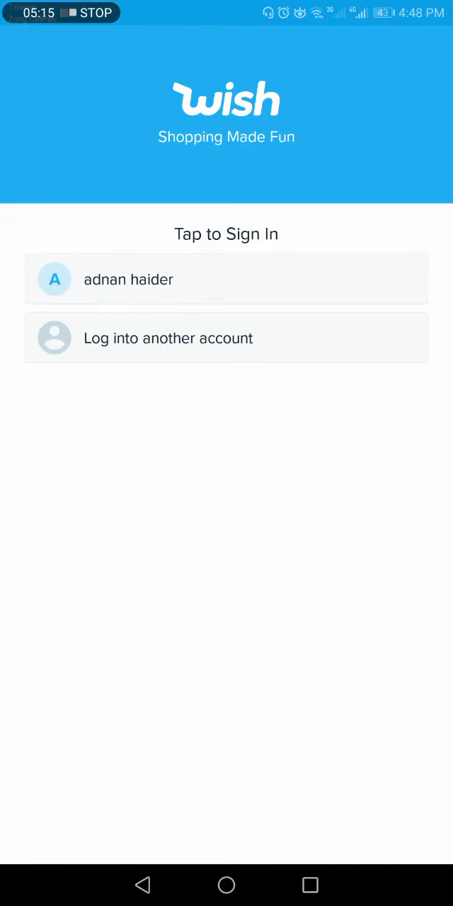